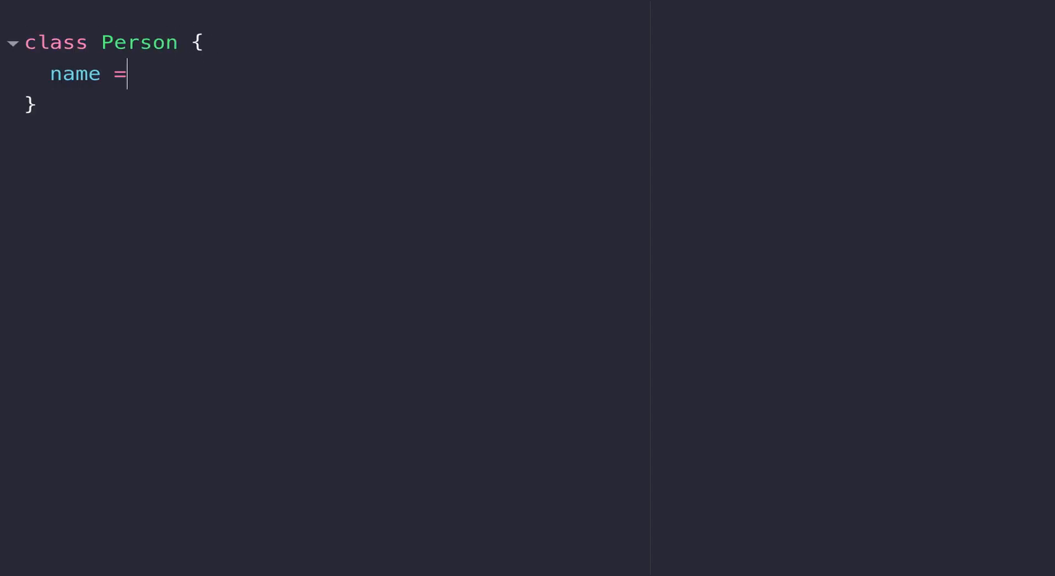
Add the field name = 'James'; to class Person and write const p = new Person();.
{"action": "type", "text": "'James';"}
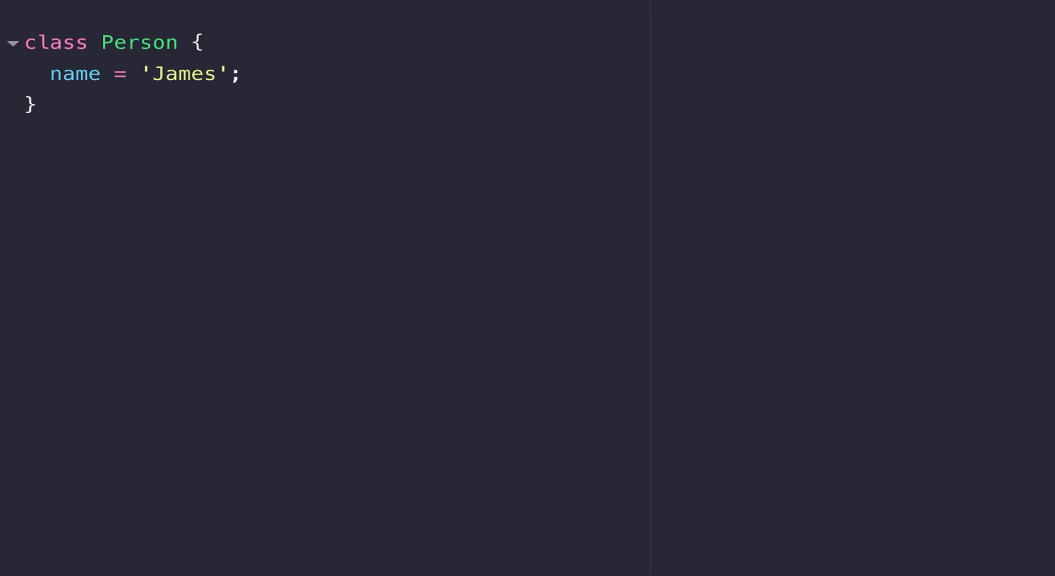
{"action": "type", "text": "const p = new Person();"}
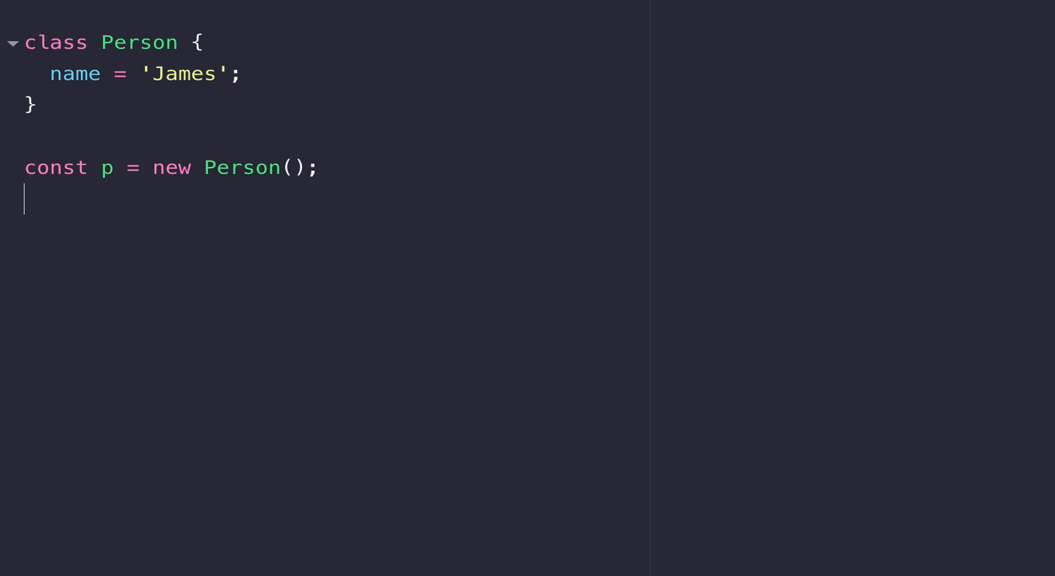
Evaluate p, test typeof p and p instanceof Person, then change the line to p.name.
{"action": "type", "text": "p"}
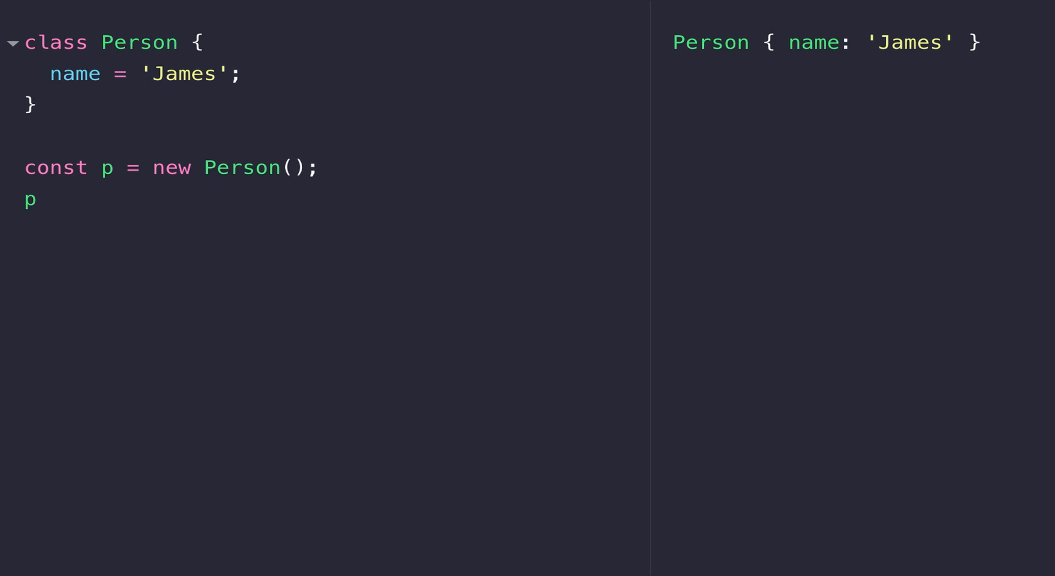
{"action": "left_click", "coordinate": [36, 199]}
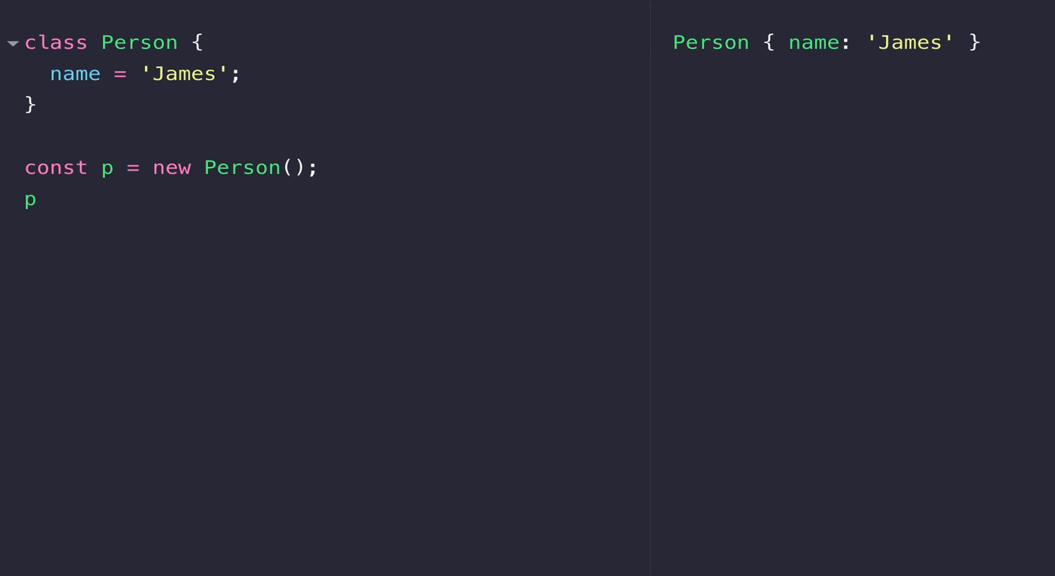
{"action": "type", "text": "typeof"}
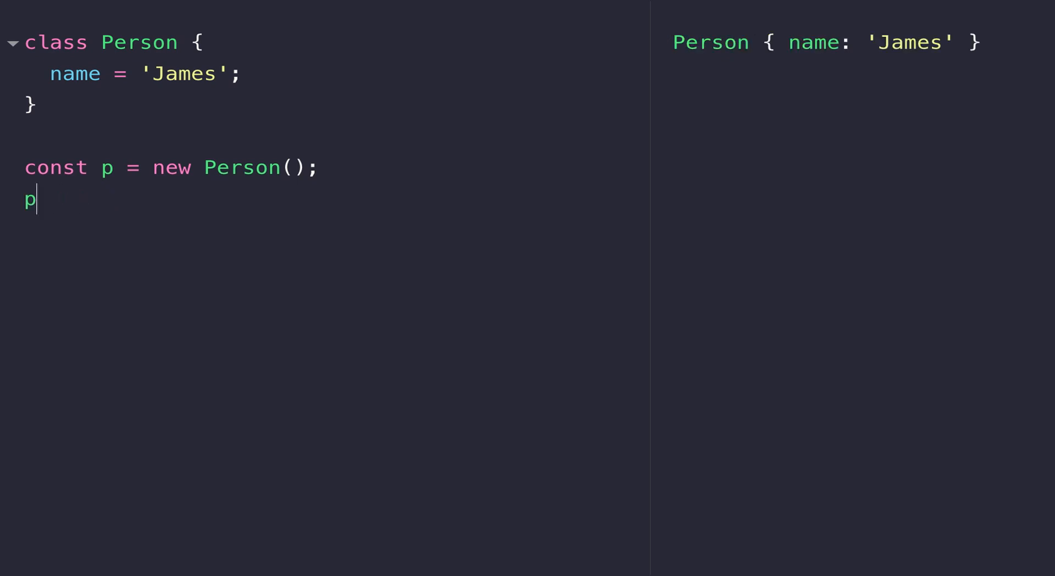
{"action": "double_click", "coordinate": [709, 42]}
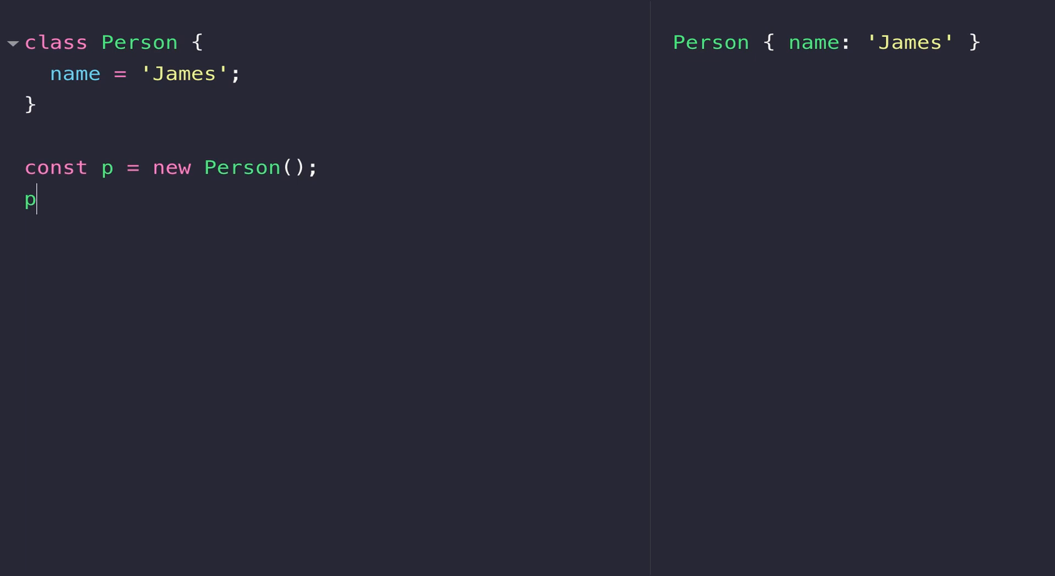
{"action": "type", "text": "instanceof Person"}
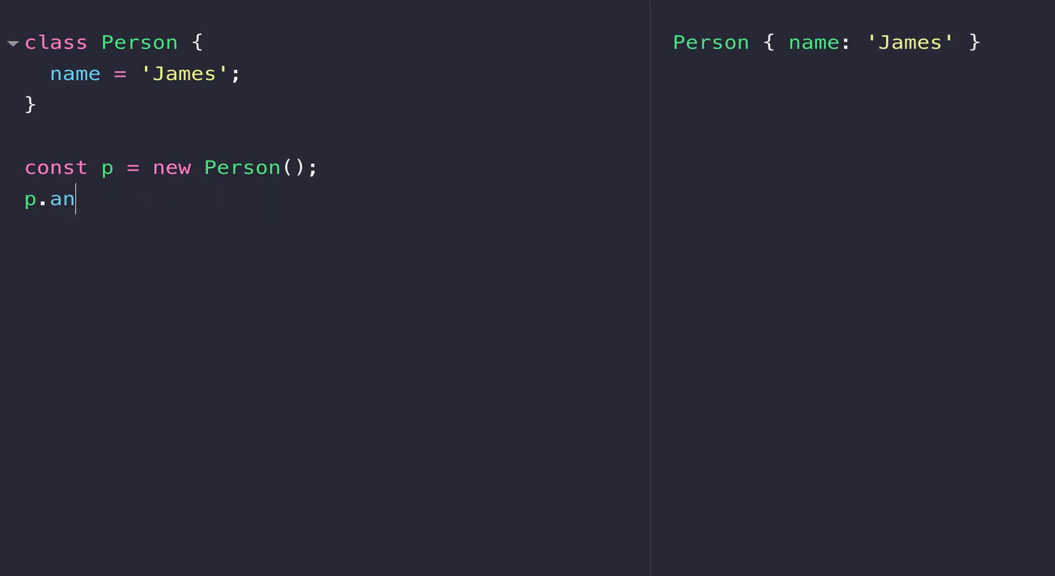
{"action": "type", "text": "ame"}
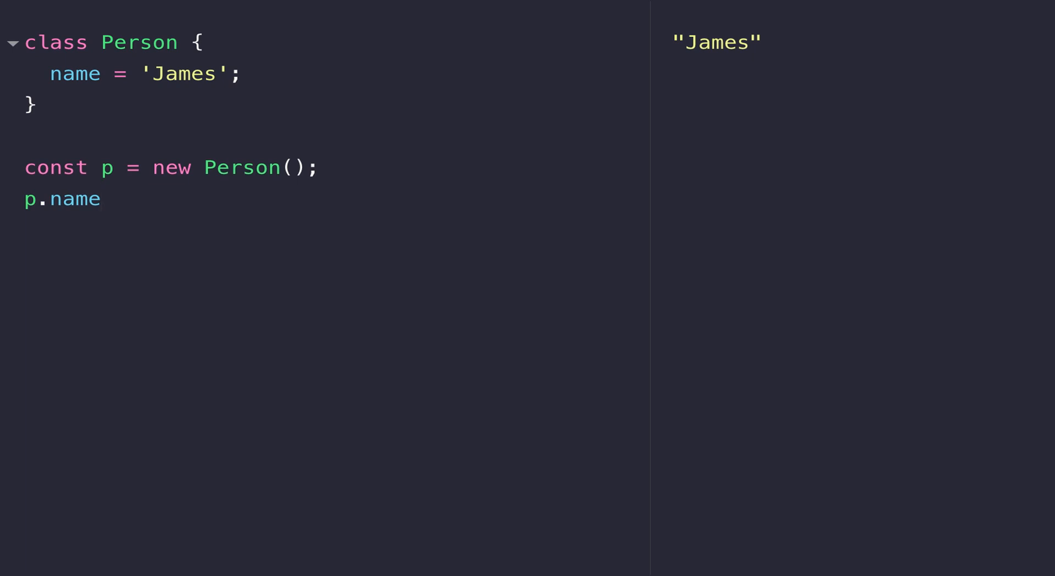
Write sayHi() { console.log(`${name} says hi`); } in Person and add a line after p.name.
{"action": "type", "text": "sayHi() {"}
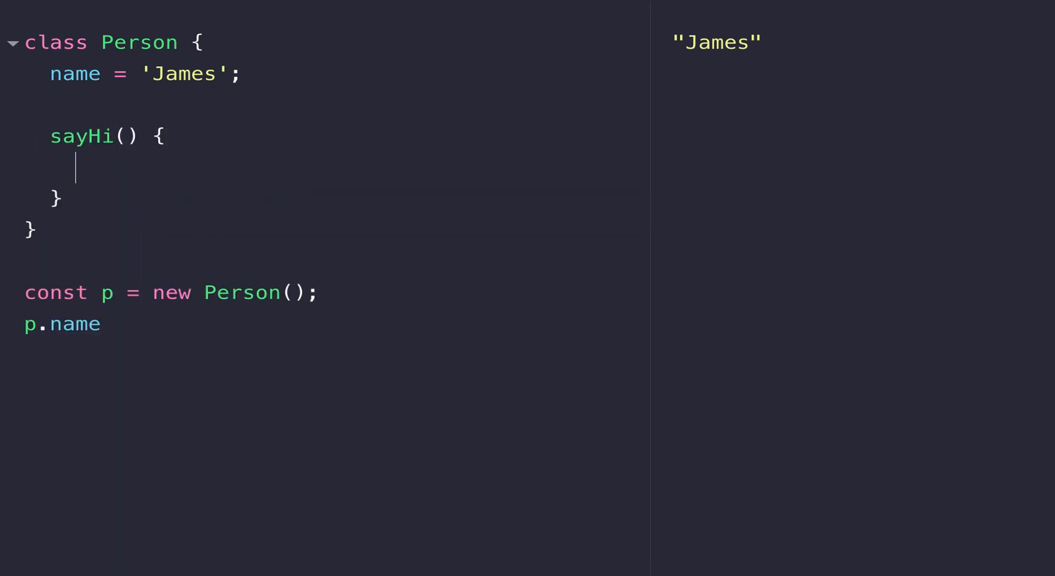
{"action": "type", "text": "console.log(`${name} sa`)"}
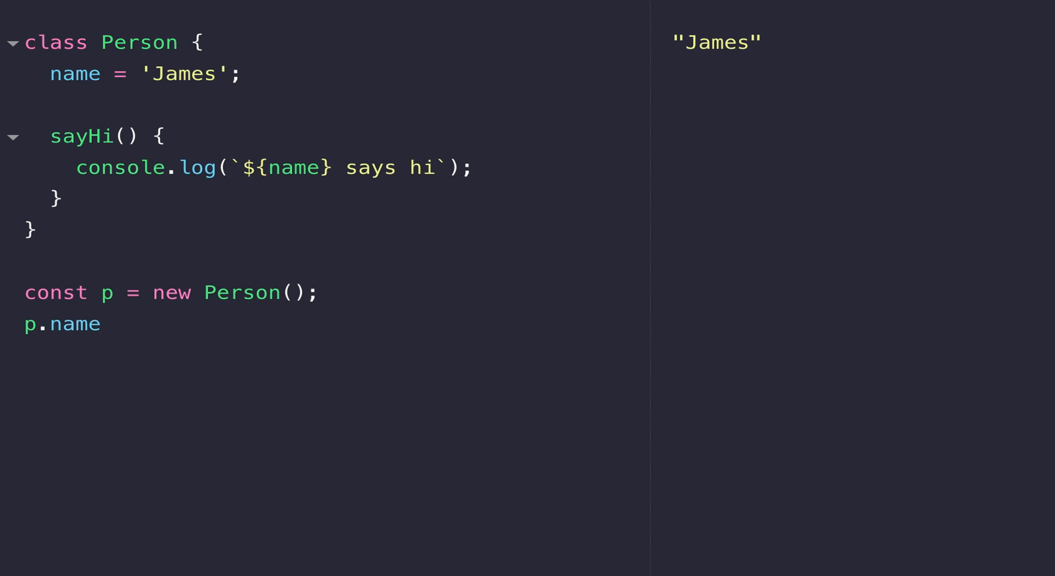
{"action": "left_click", "coordinate": [99, 324]}
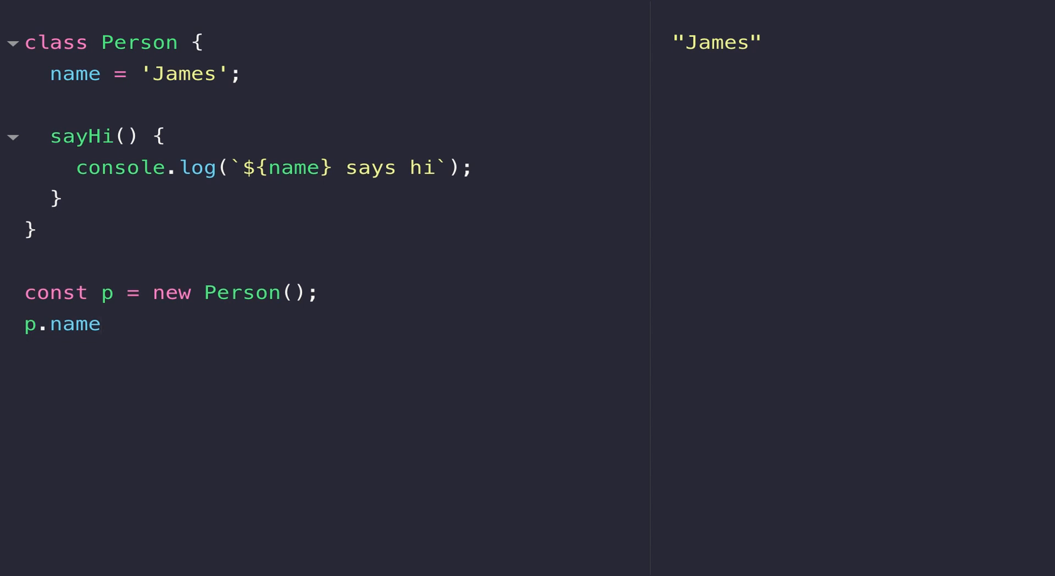
{"action": "left_click", "coordinate": [101, 324]}
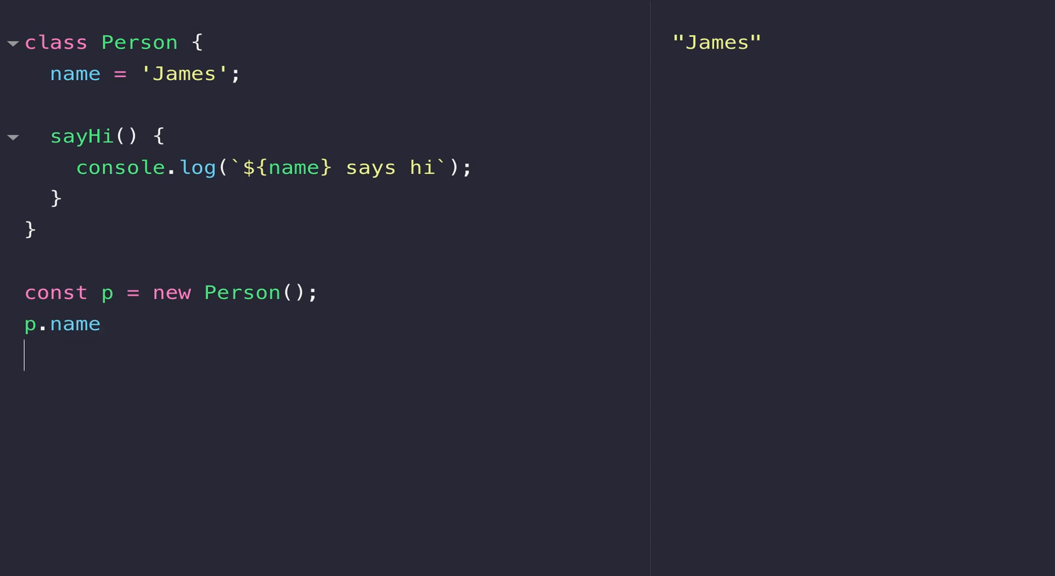
Call p.sayHi() and change ${name} to ${this.name} in the log message.
{"action": "type", "text": "p.sayHi()"}
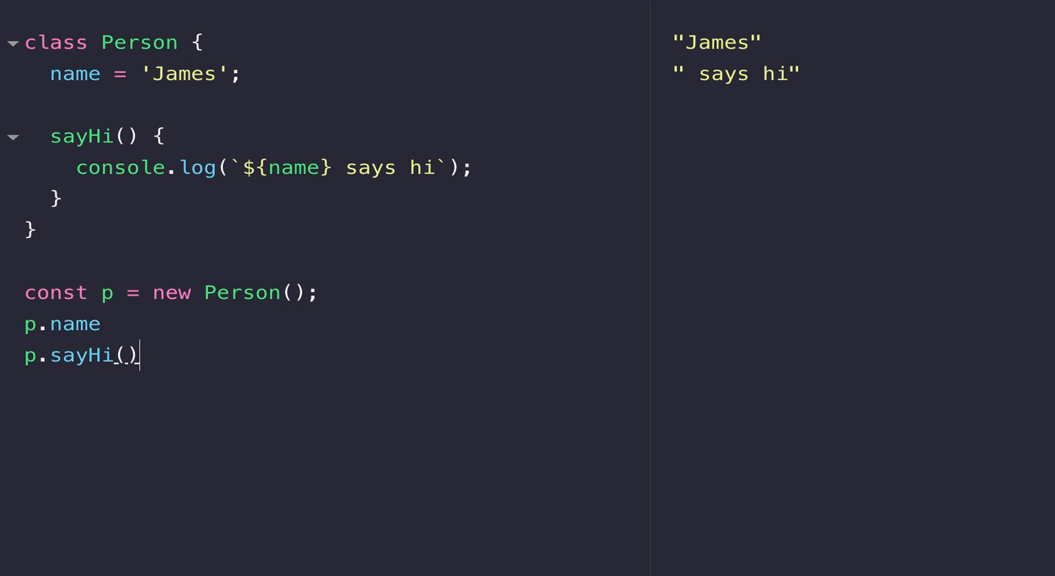
{"action": "left_click", "coordinate": [268, 167]}
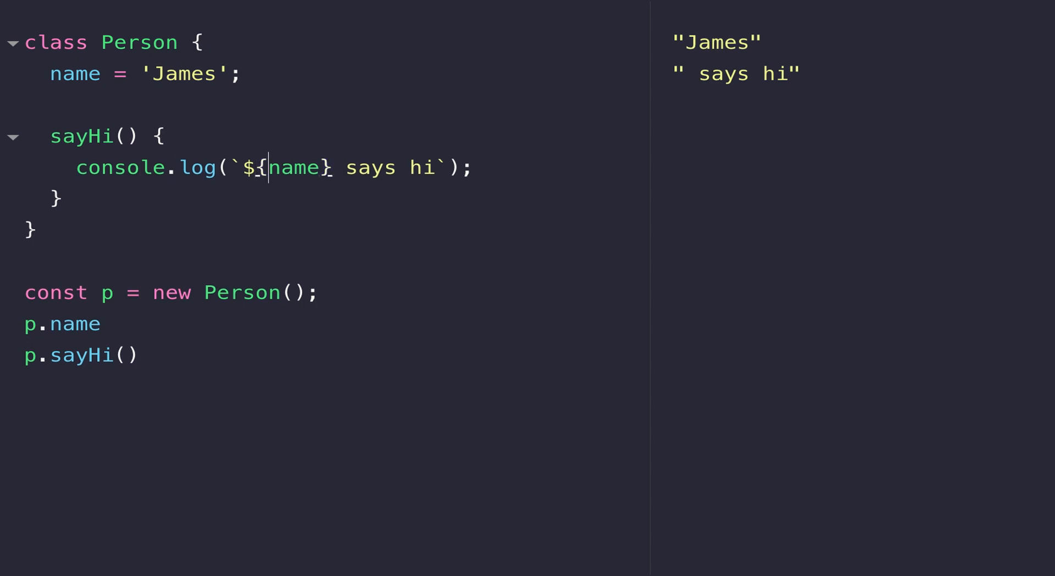
{"action": "type", "text": "this."}
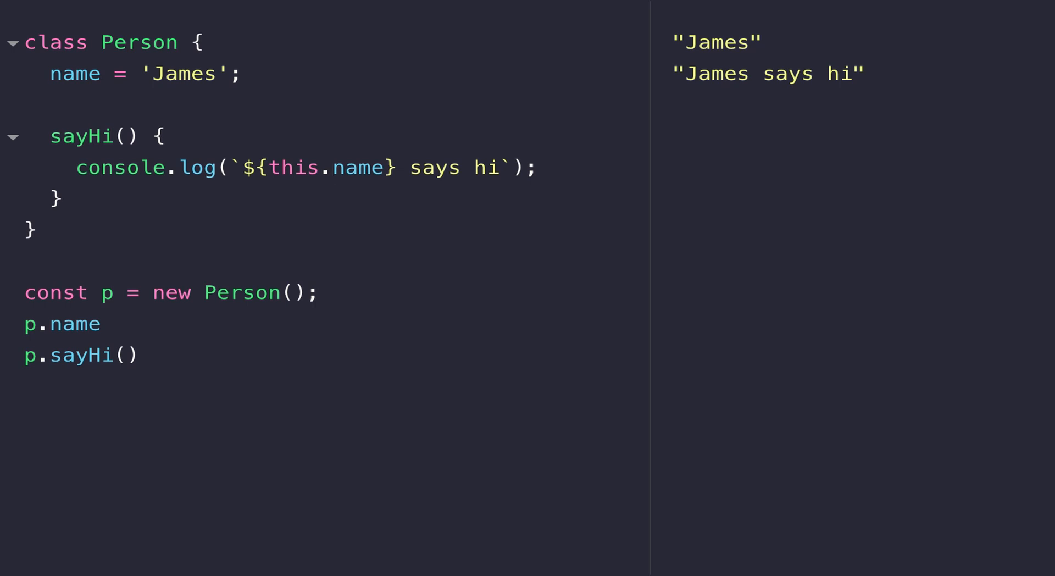
{"action": "left_click", "coordinate": [331, 167]}
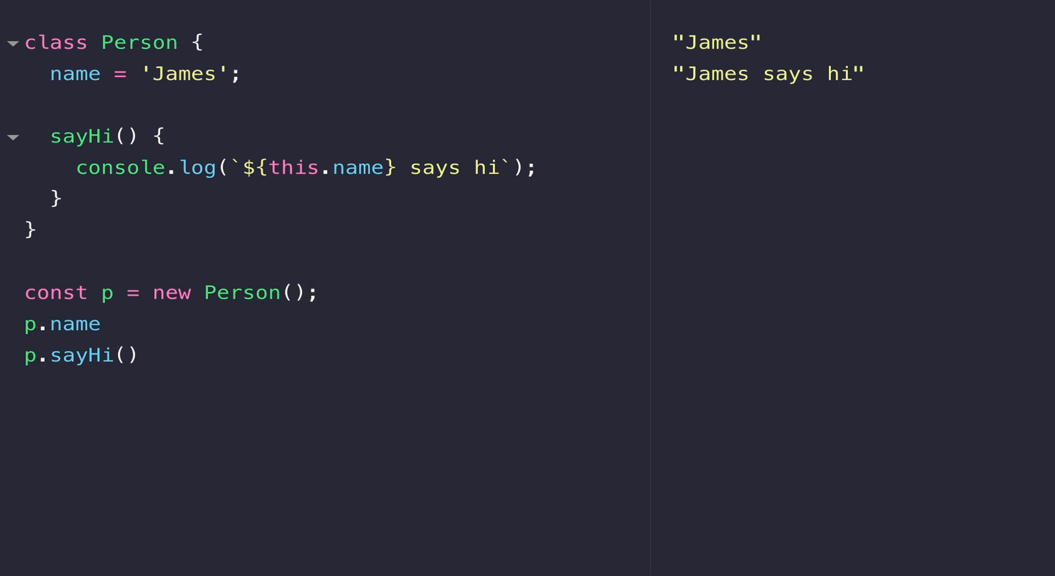
{"action": "left_click", "coordinate": [331, 167]}
{"action": "type", "text": "constructor() {"}
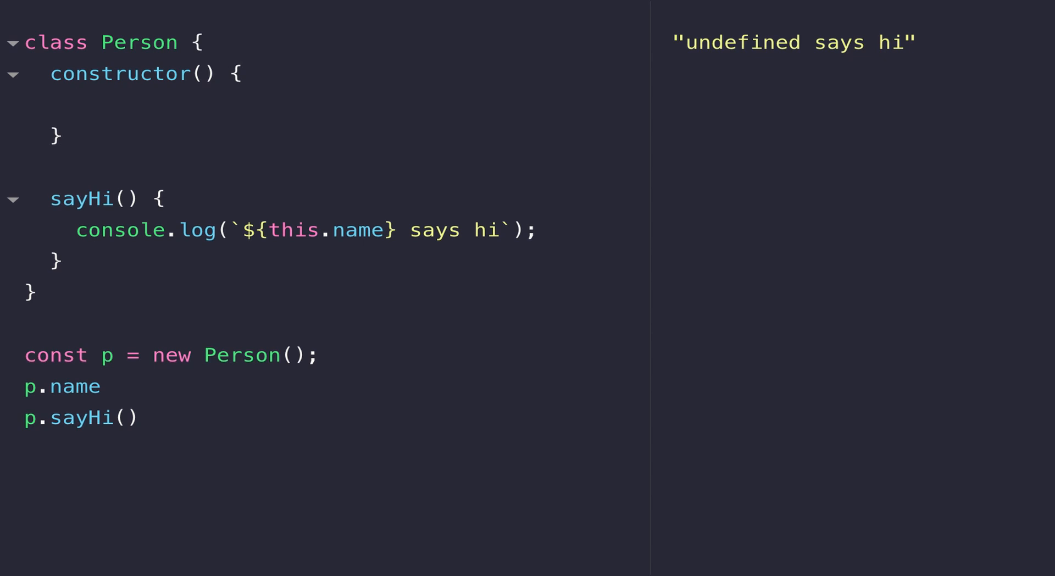
Give the constructor a name parameter with the body this.name = name;.
{"action": "left_click", "coordinate": [76, 108]}
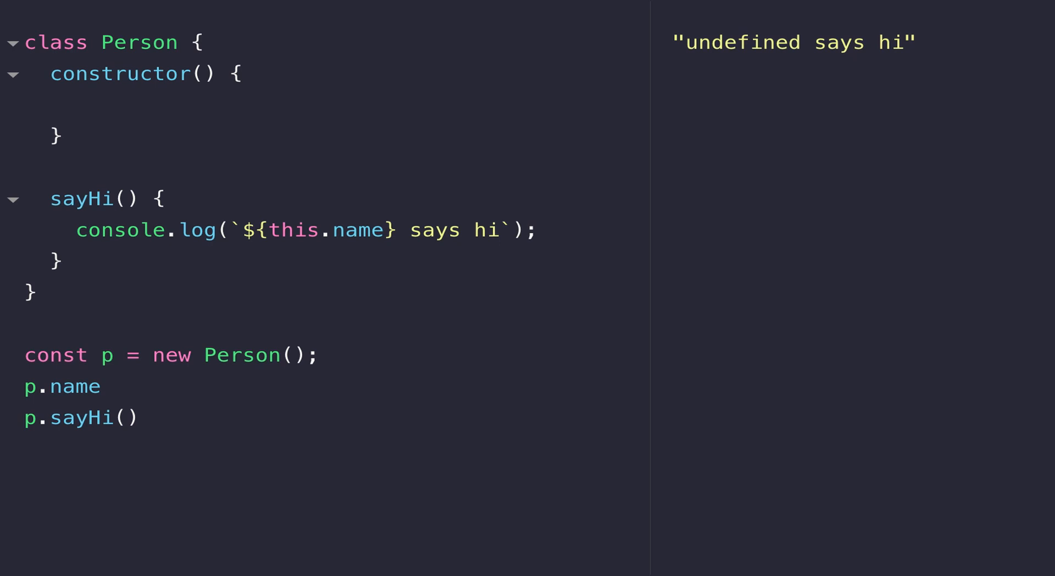
{"action": "left_click", "coordinate": [76, 106]}
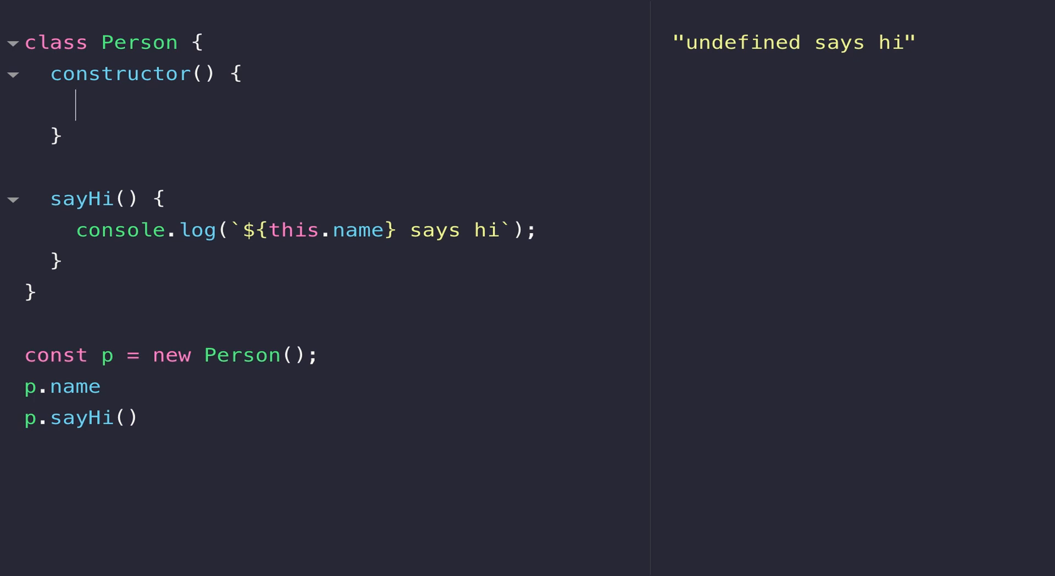
{"action": "type", "text": "na"}
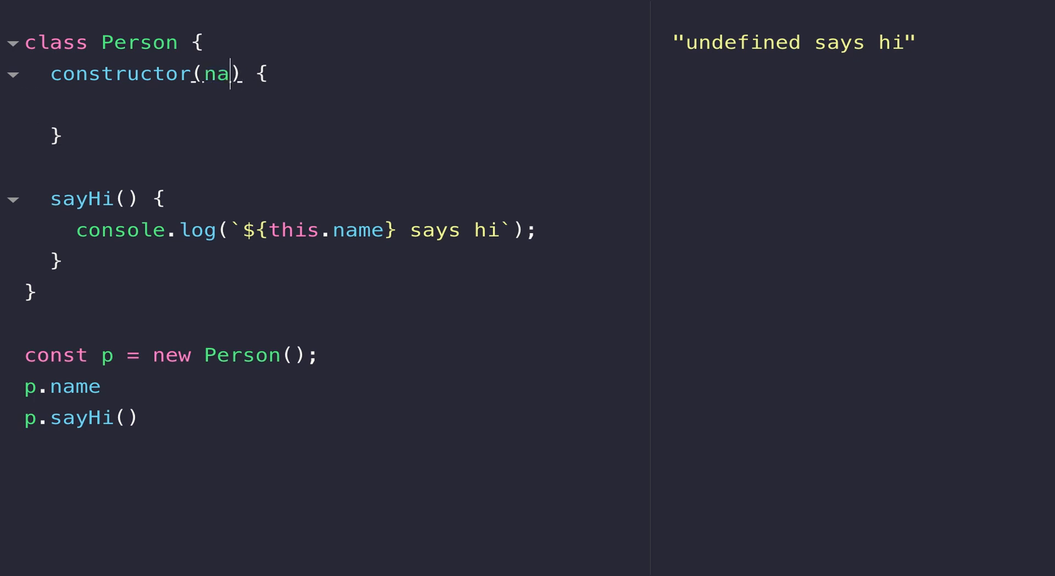
{"action": "type", "text": "me"}
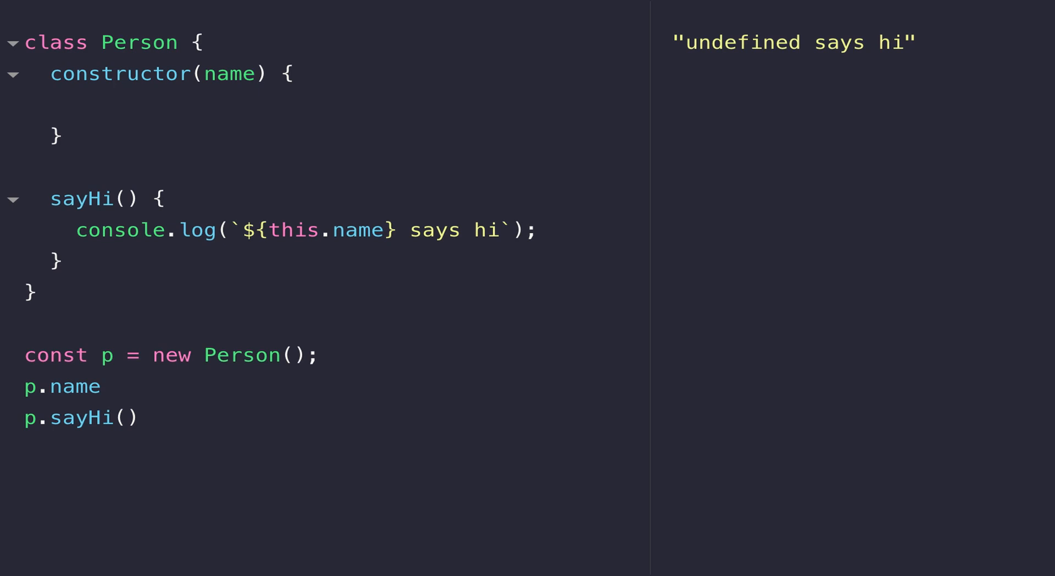
{"action": "type", "text": "this.name = name;"}
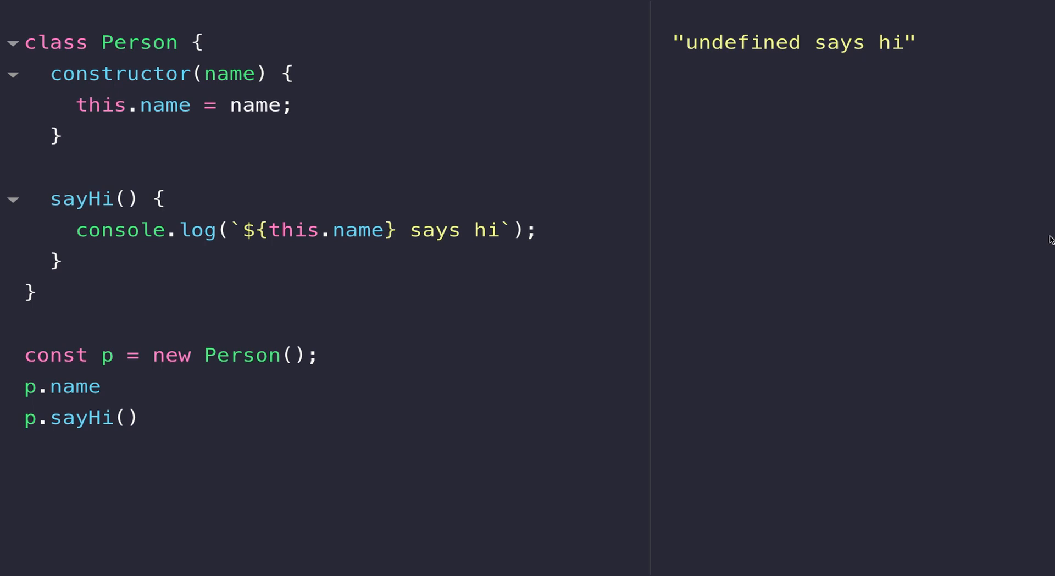
Pass 'Sasha' to new Person() so the output shows "Sasha" and "Sasha says hi".
{"action": "type", "text": "'Sasha'"}
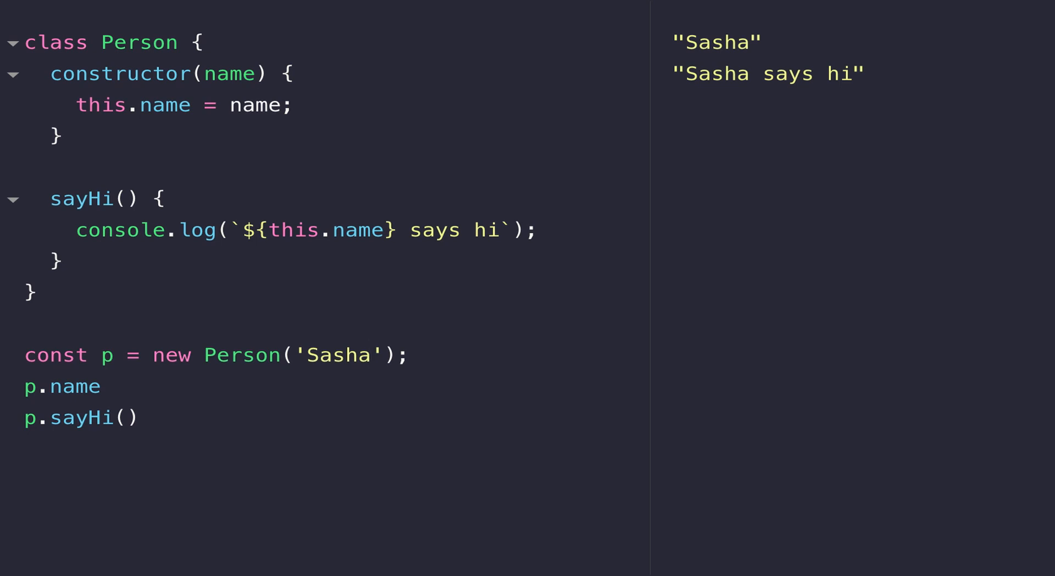
{"action": "left_click", "coordinate": [368, 355]}
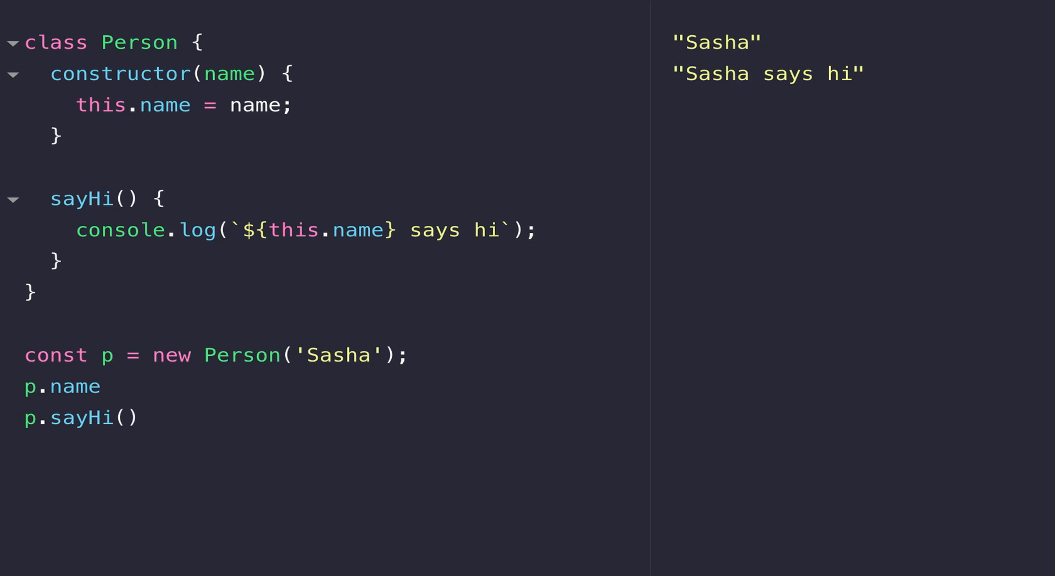
{"action": "left_click", "coordinate": [369, 354]}
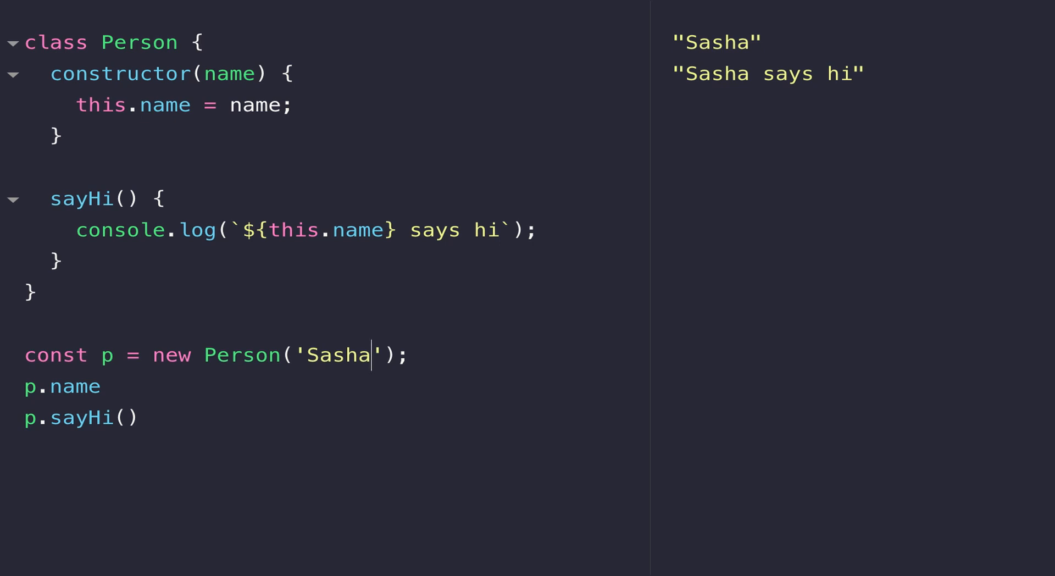